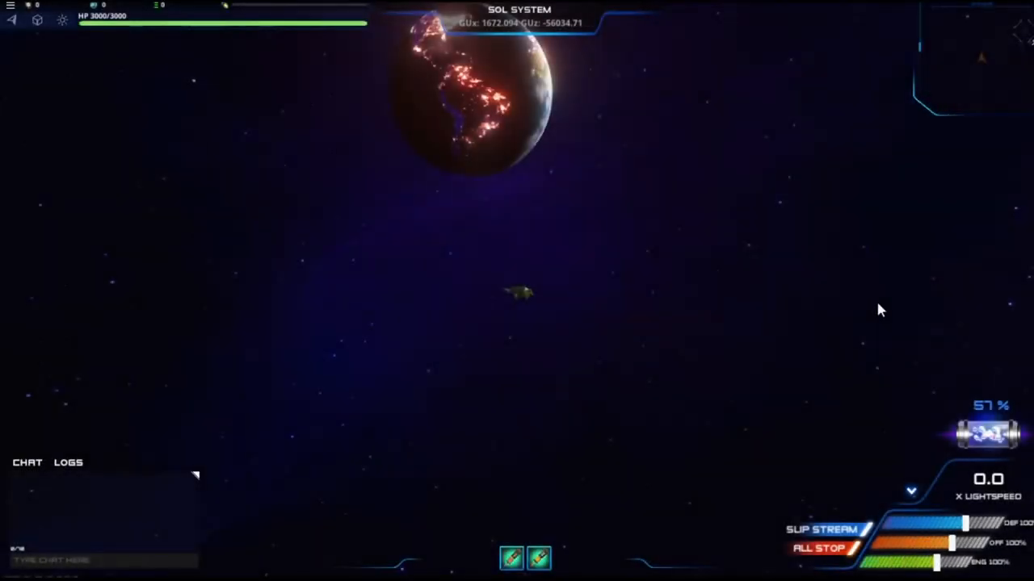
mouse_move(713, 310)
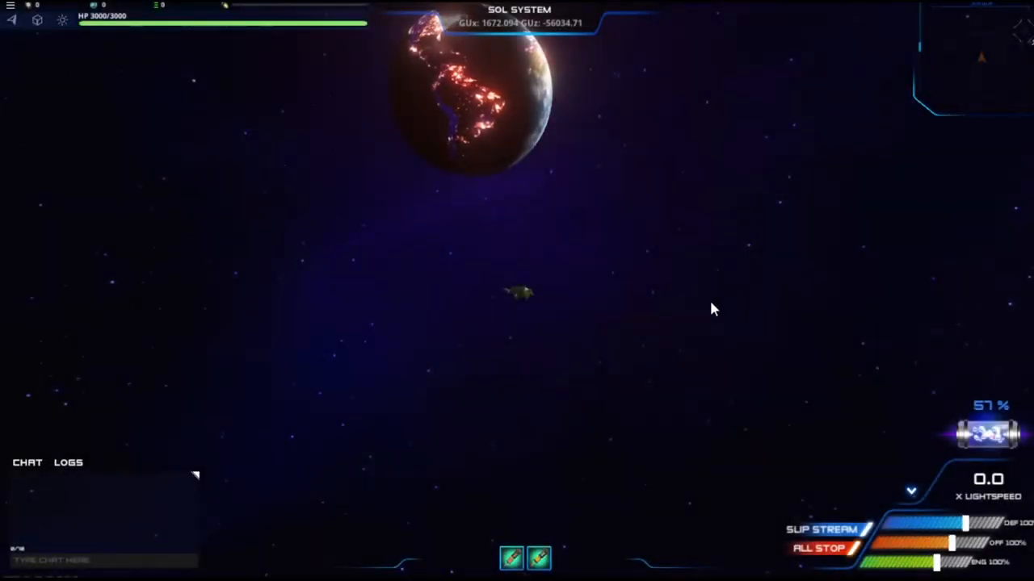
mouse_move(735, 281)
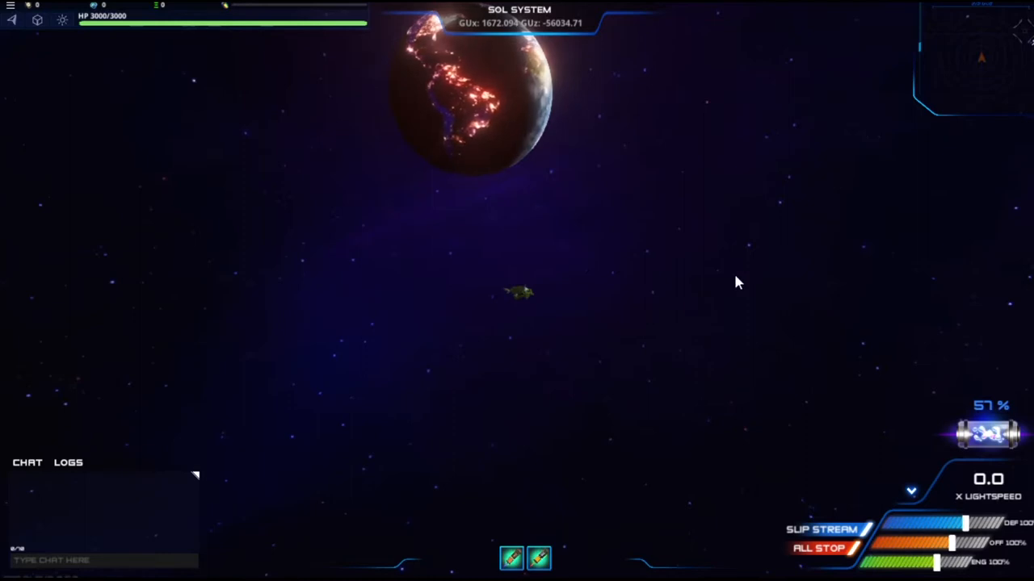
mouse_move(746, 281)
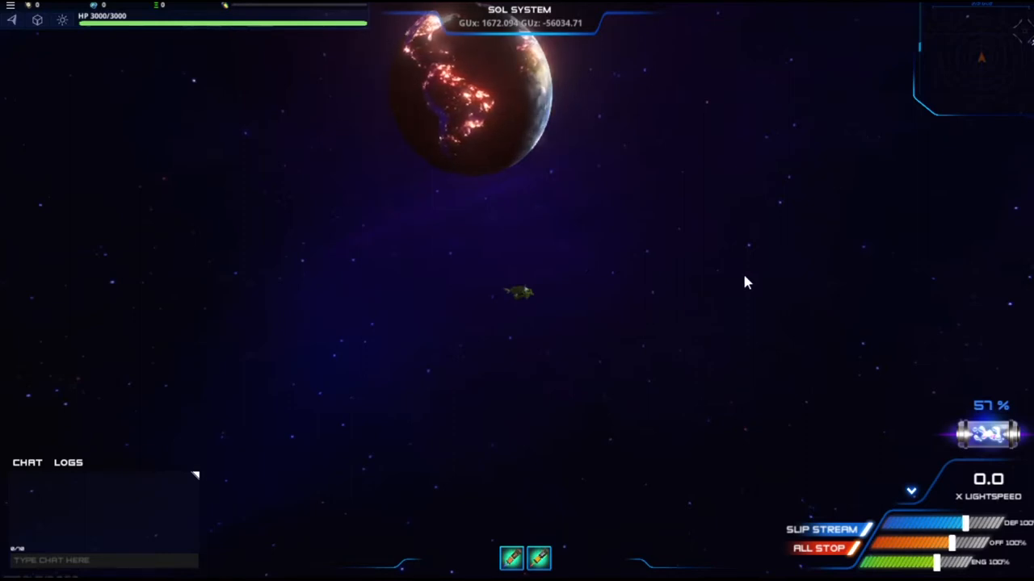
mouse_move(691, 300)
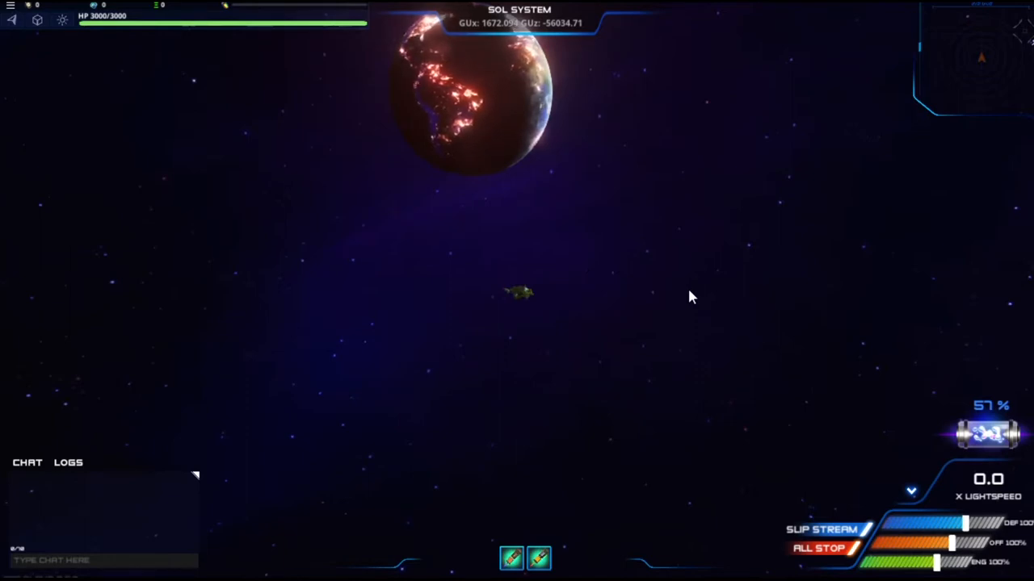
mouse_move(566, 323)
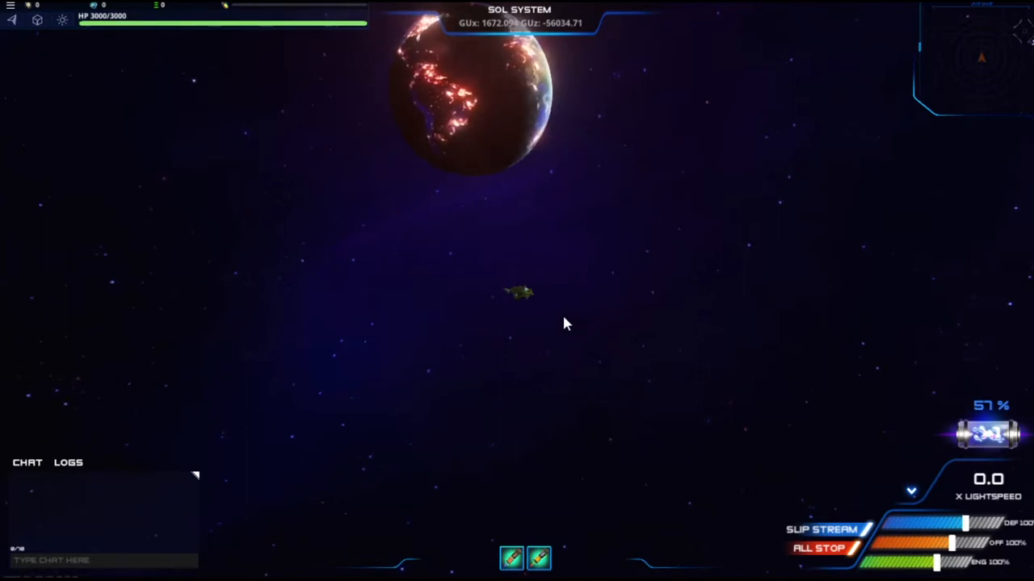
mouse_move(556, 323)
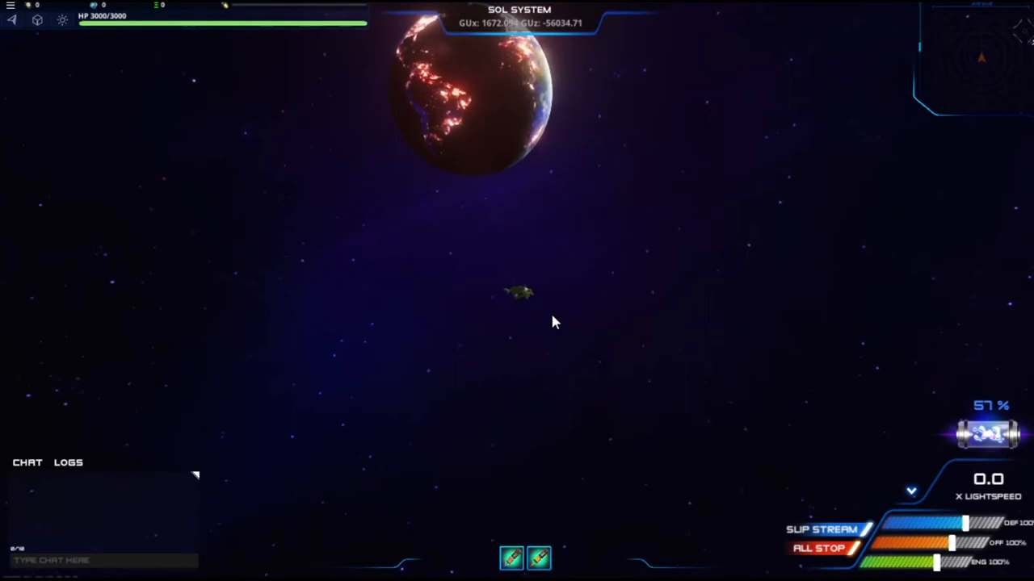
mouse_move(578, 326)
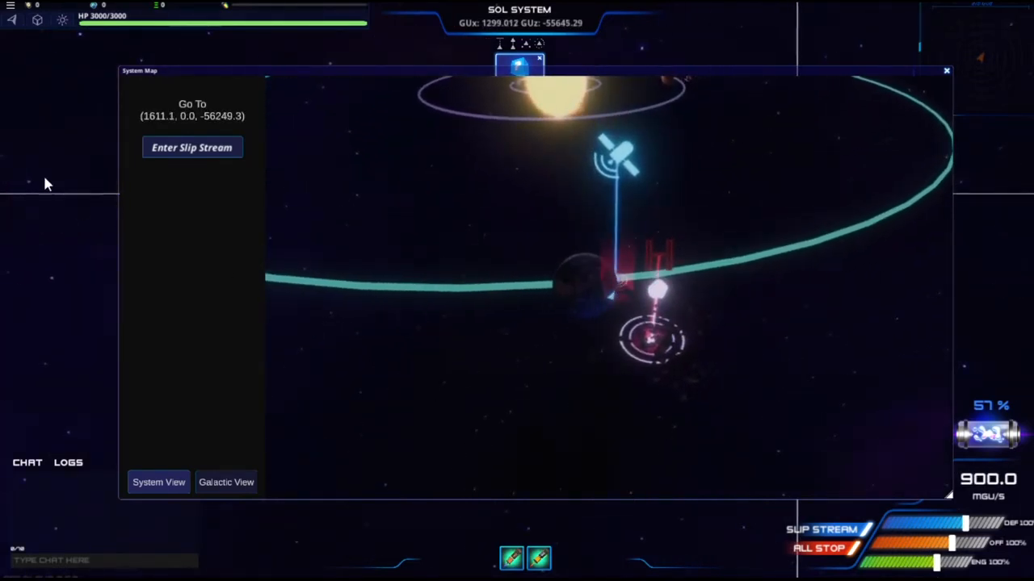
Step: Plot a closer Go To destination (2274.1, 0.0, -54998.9) beside the station on the system map
click(947, 71)
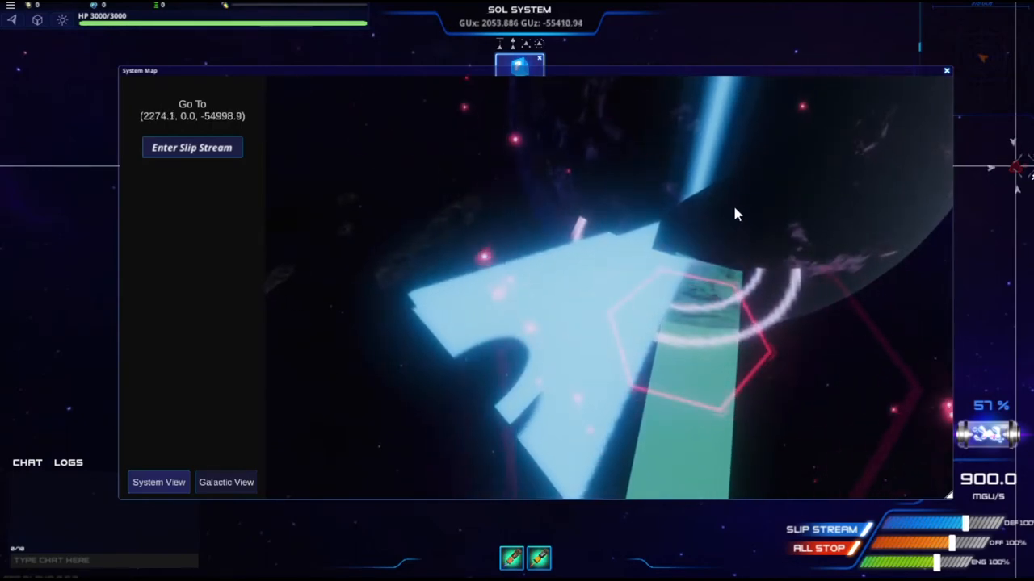
Step: Close the system map on arrival, leaving the ship stopped beside the station with Dock available
click(946, 71)
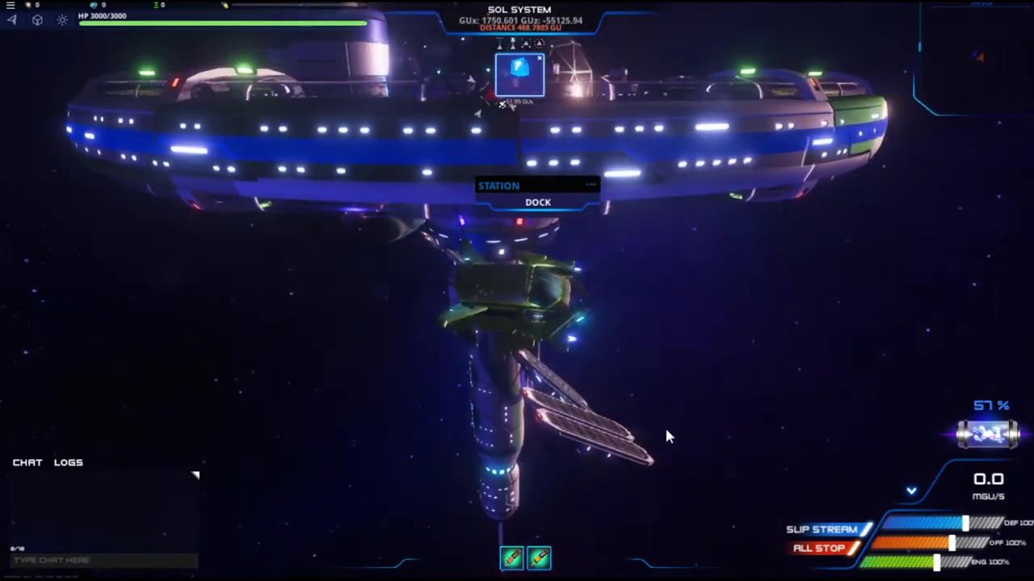
Step: Dock at GFI Station and enter it
click(537, 202)
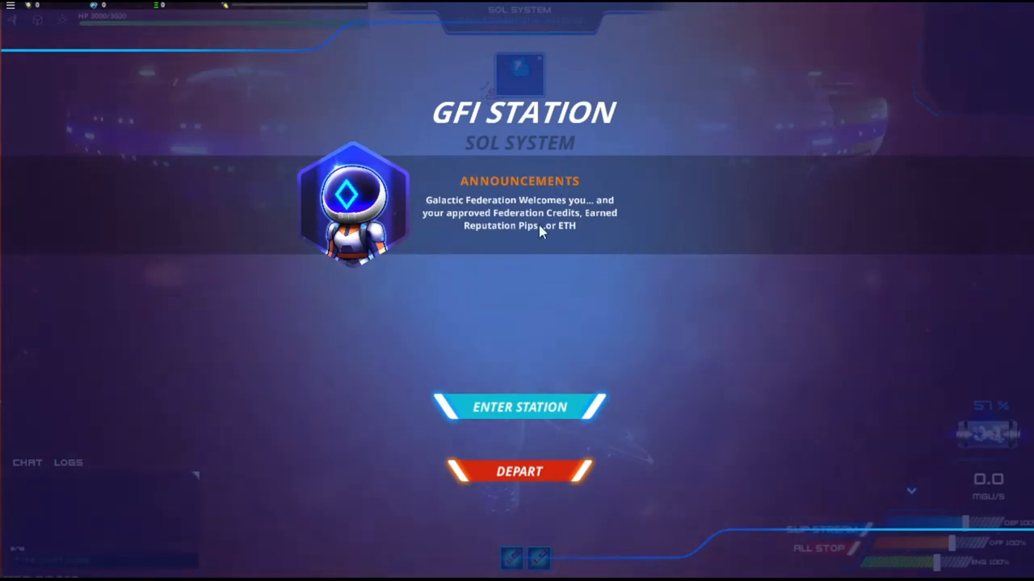
click(519, 407)
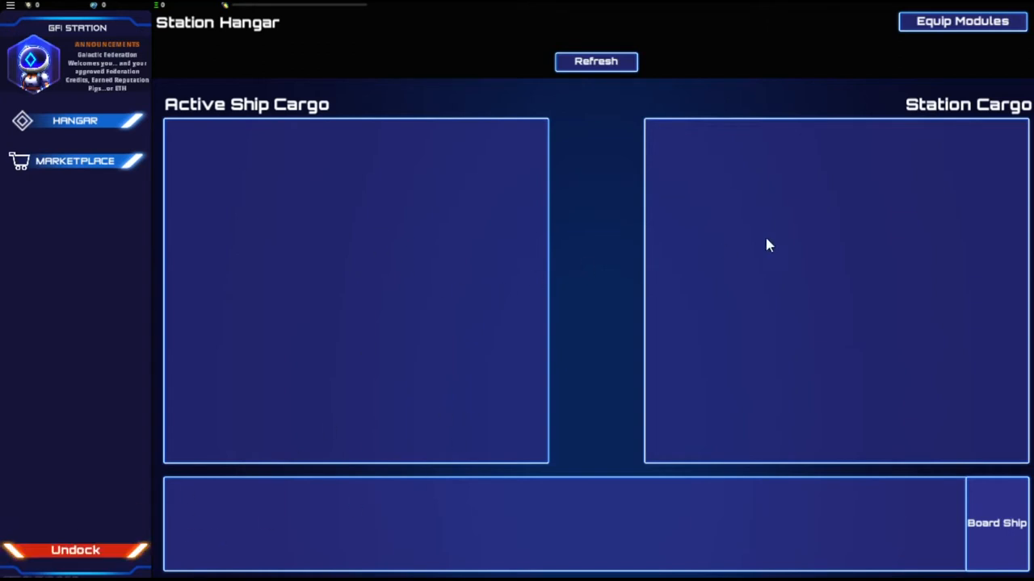
Step: Review the ship's equipped modules, then browse the station's empty Marketplace
click(961, 20)
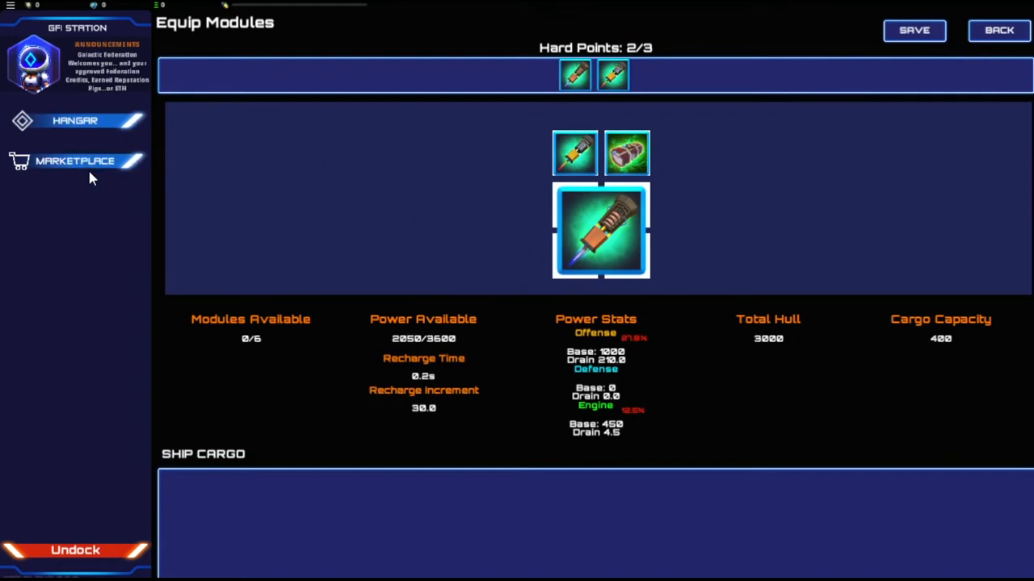
click(75, 162)
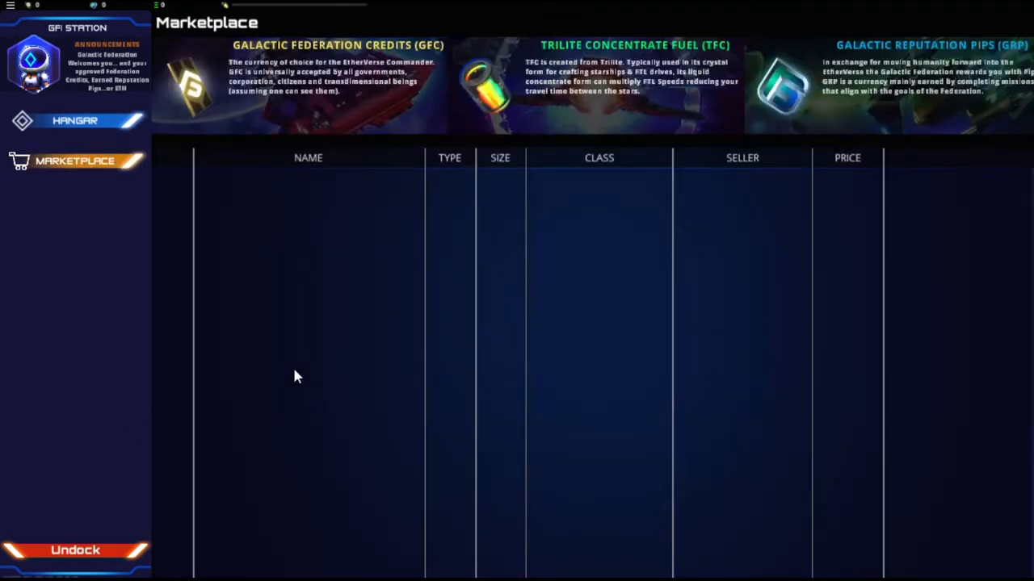
mouse_move(88, 501)
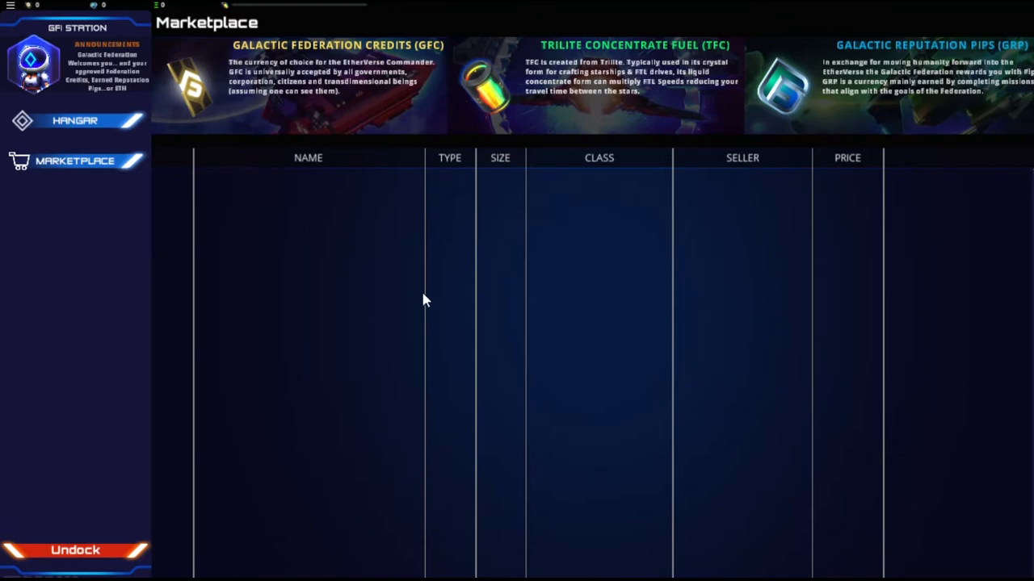
mouse_move(252, 179)
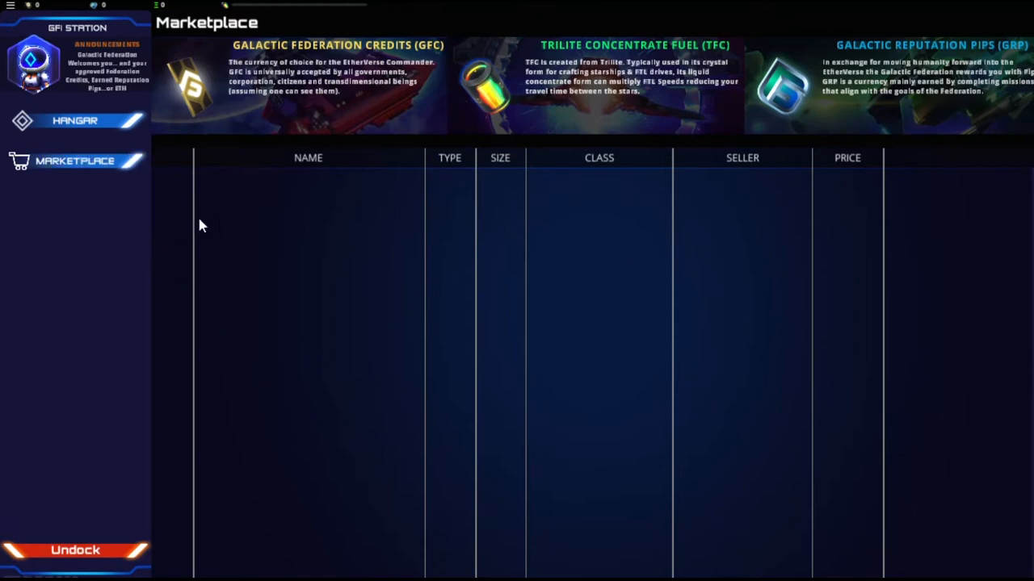
Step: Return to the hangar and fit the laser and cargo expander modules onto the ship's hard points
click(74, 120)
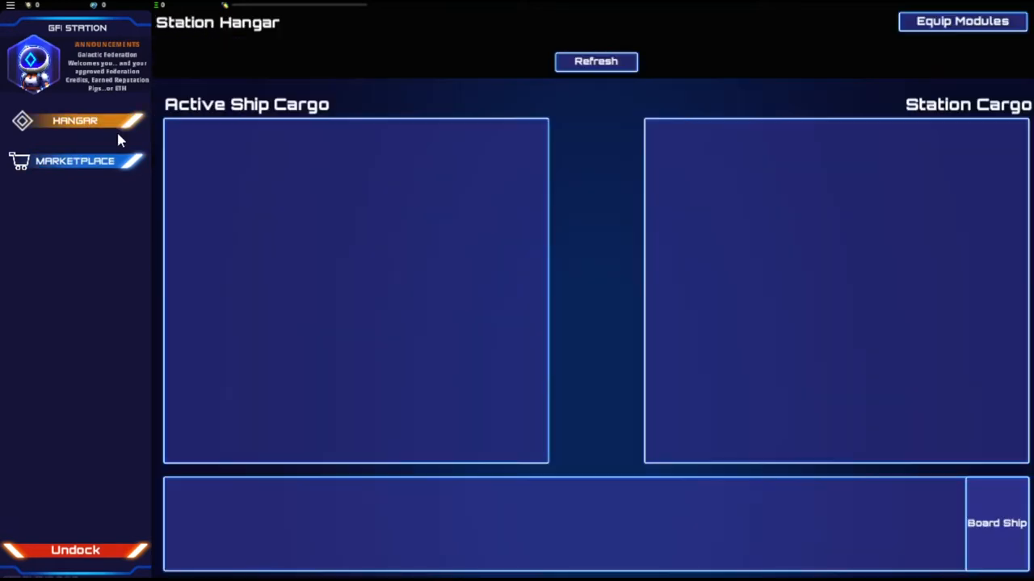
mouse_move(395, 563)
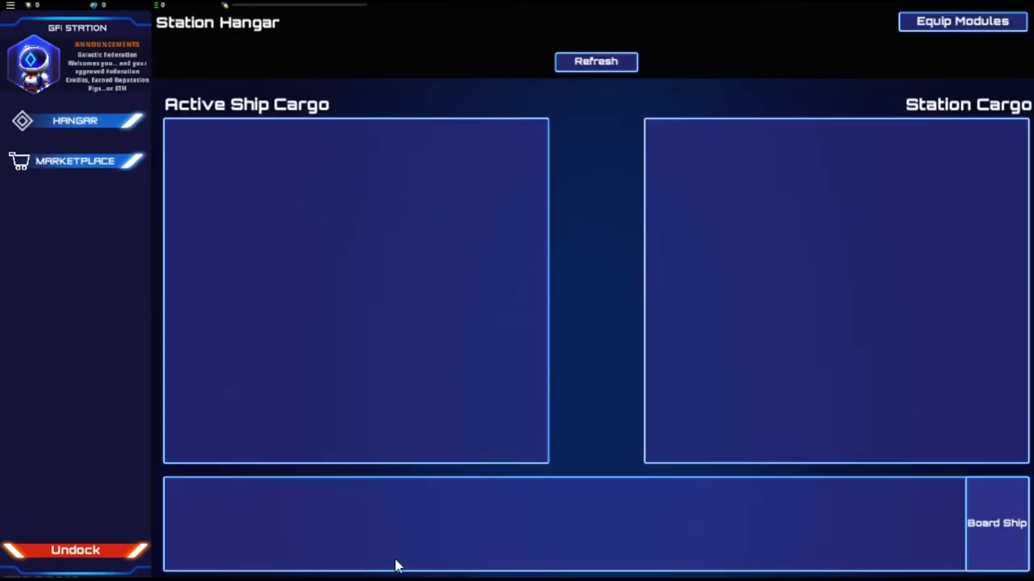
mouse_move(984, 16)
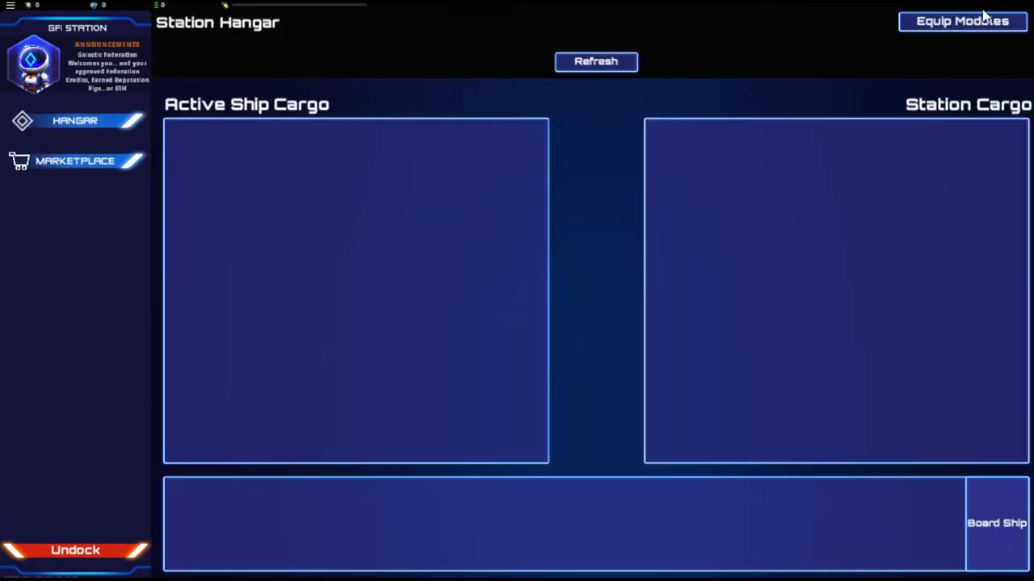
click(963, 20)
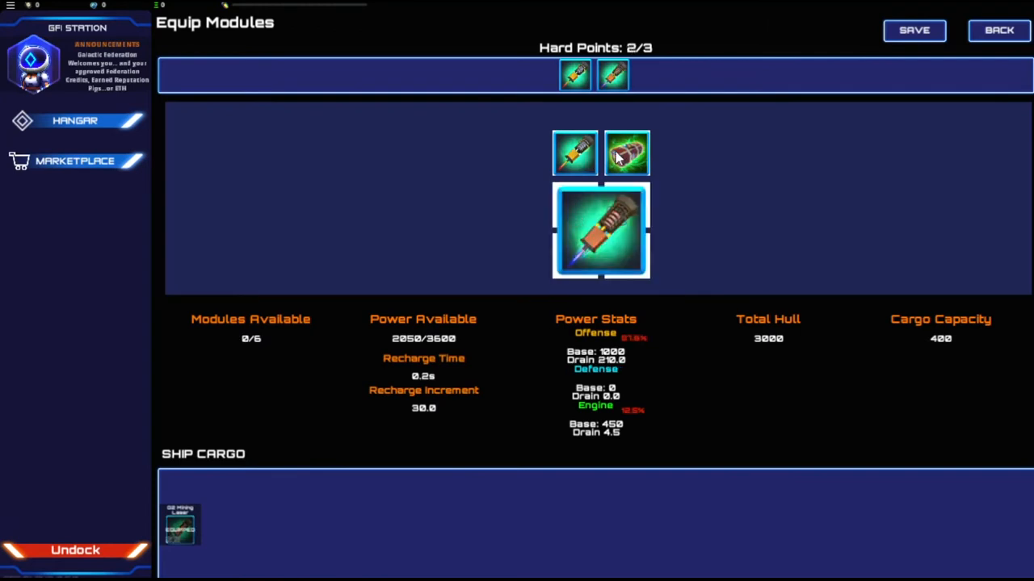
mouse_move(627, 152)
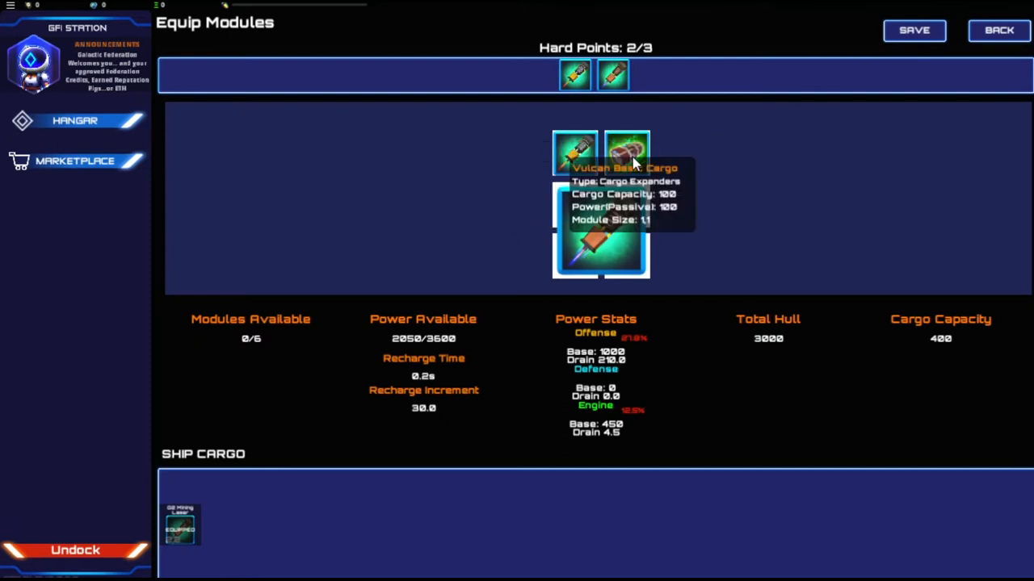
mouse_move(646, 152)
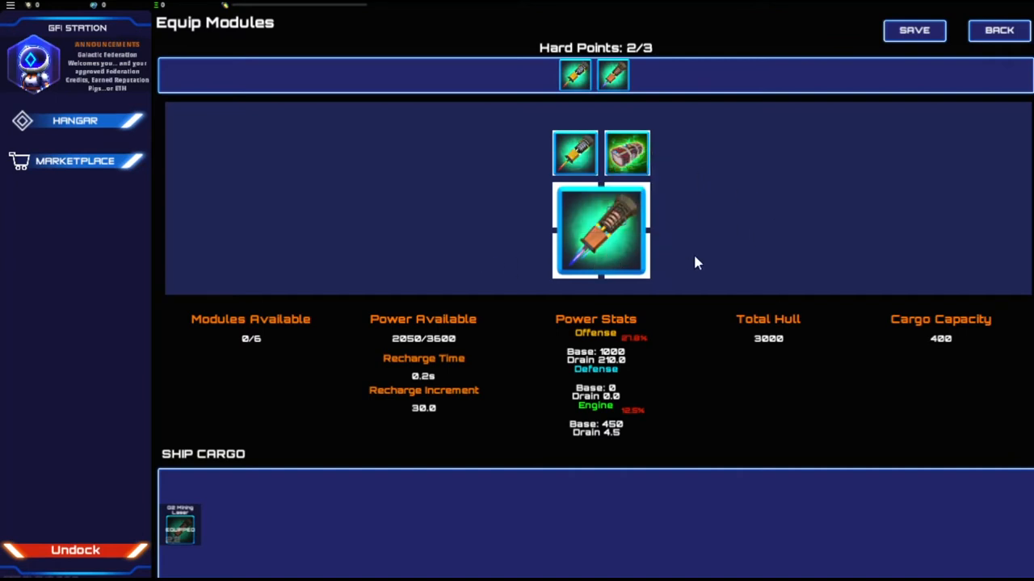
mouse_move(902, 149)
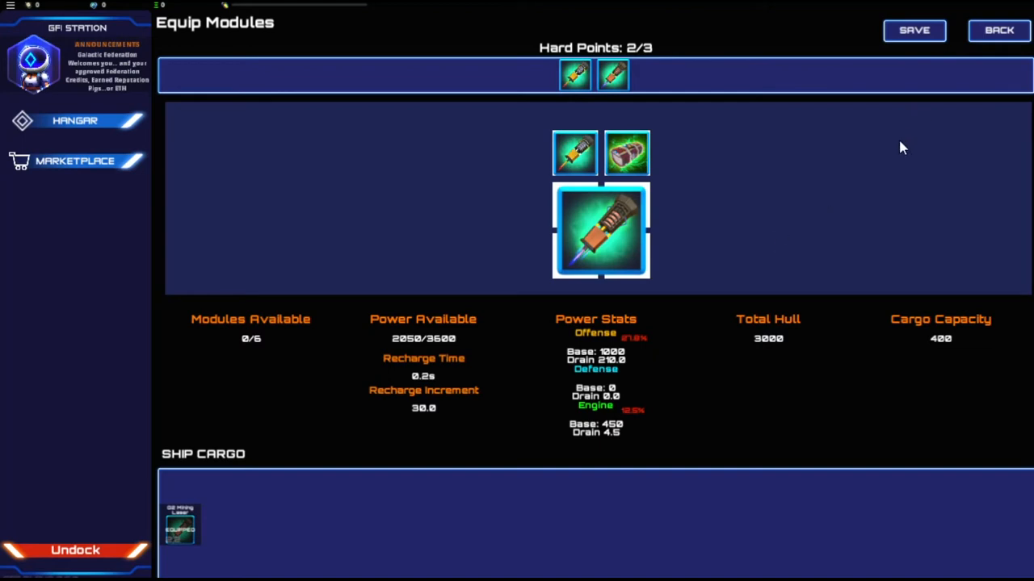
mouse_move(736, 281)
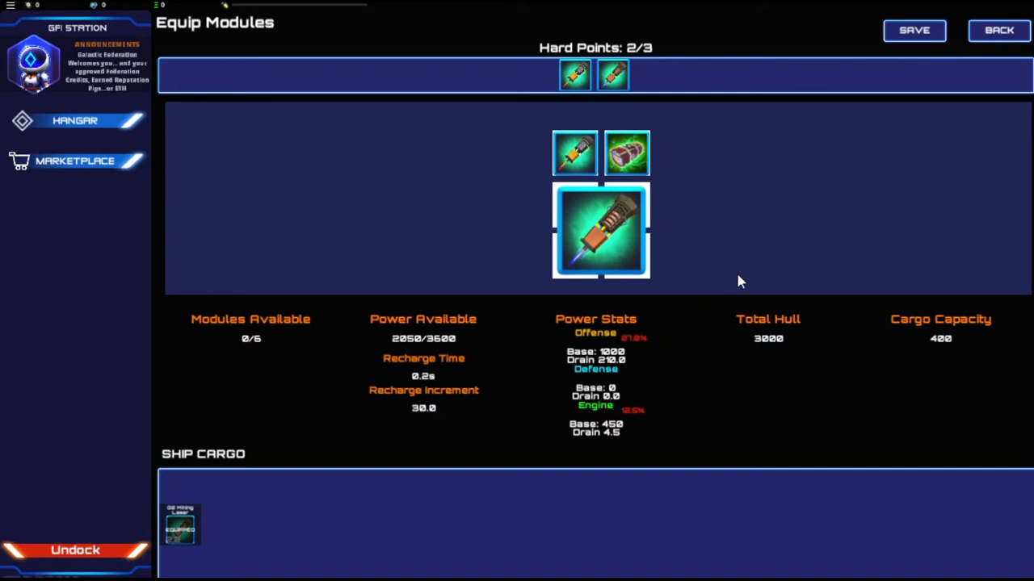
mouse_move(998, 29)
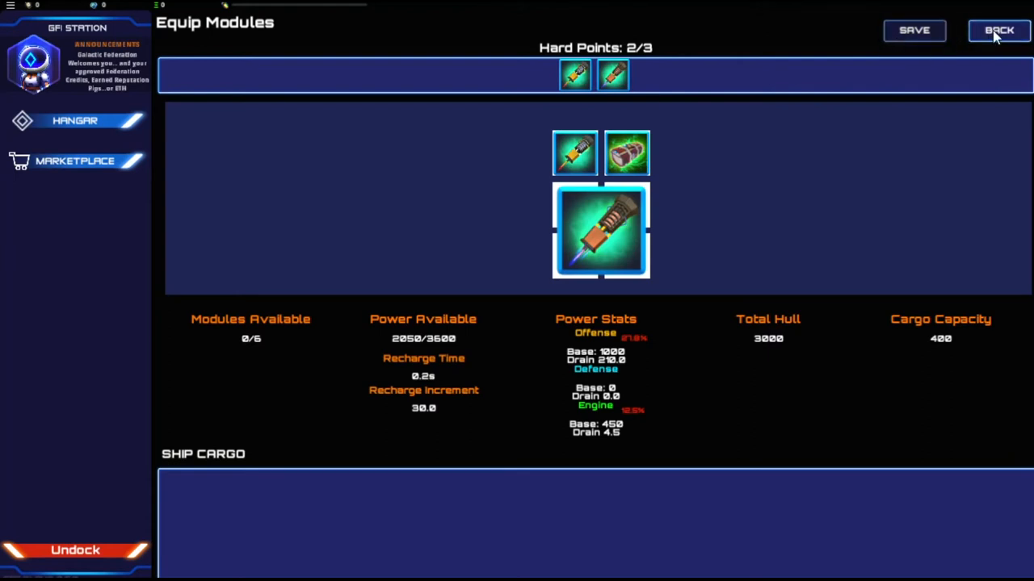
Step: Undock from GFI Station into open space in the Sol system
click(998, 29)
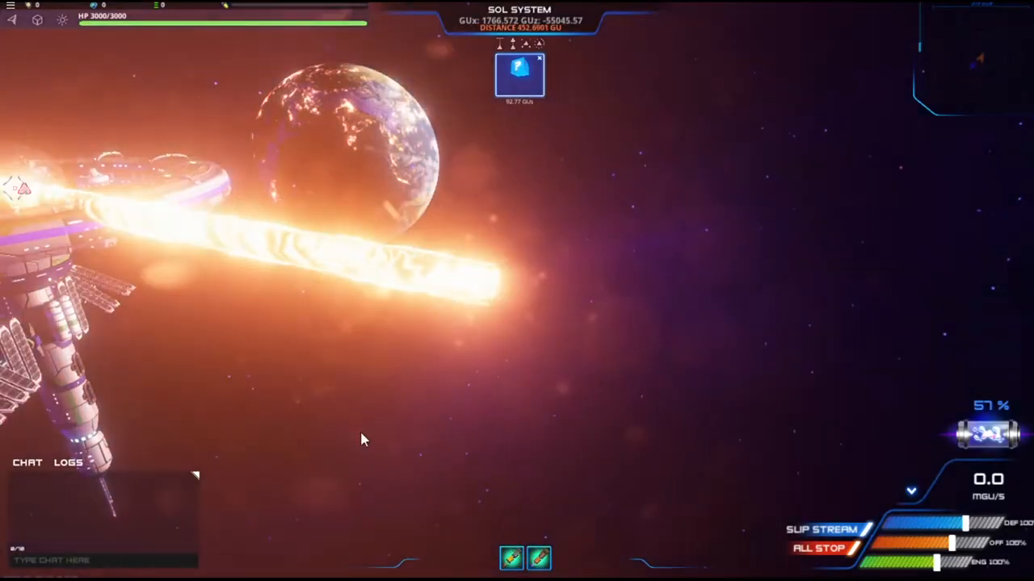
mouse_move(148, 223)
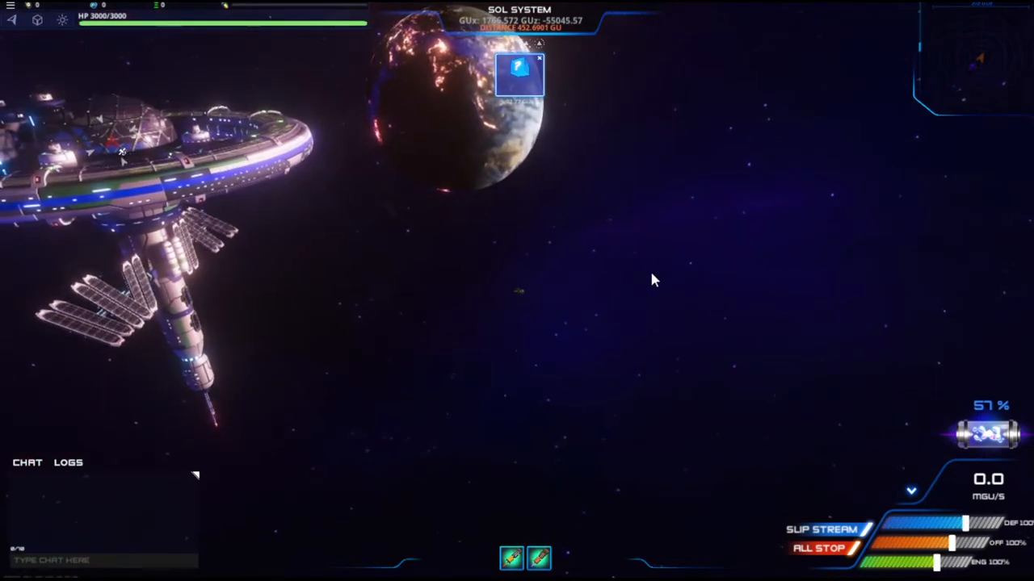
mouse_move(113, 539)
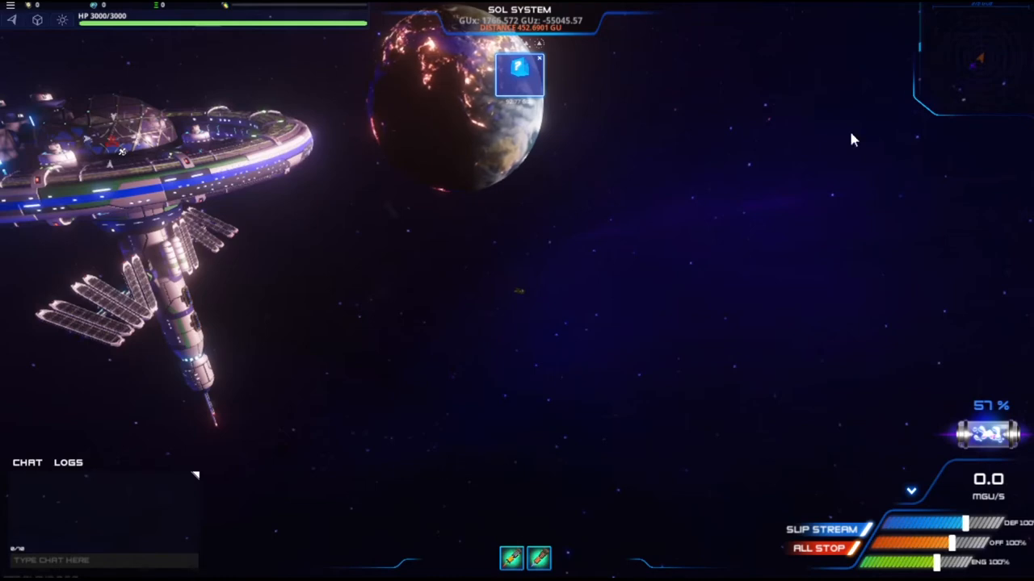
mouse_move(148, 527)
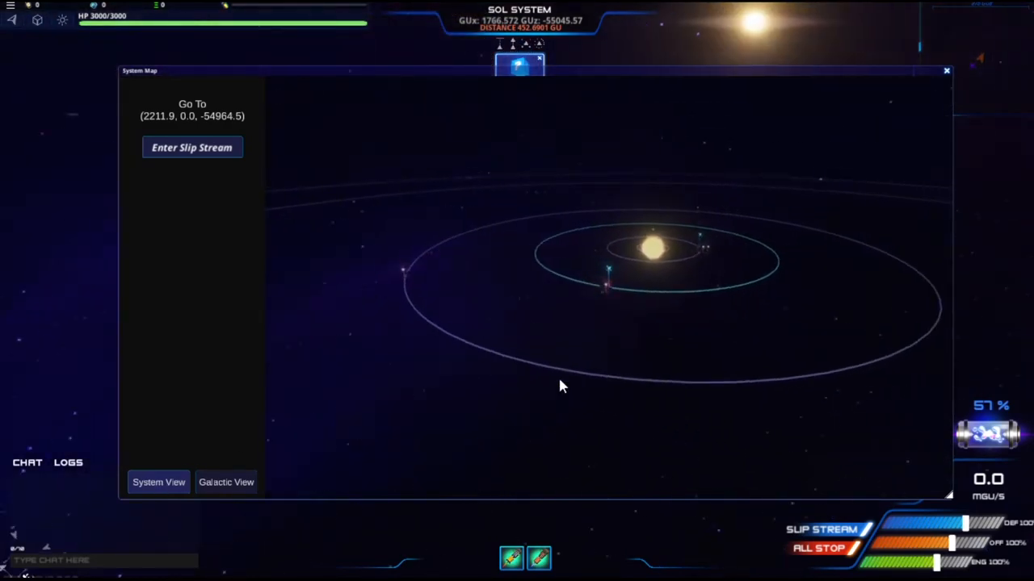
Step: Toggle Galactic View and back, then enter slip stream toward the Go To coordinates
click(226, 481)
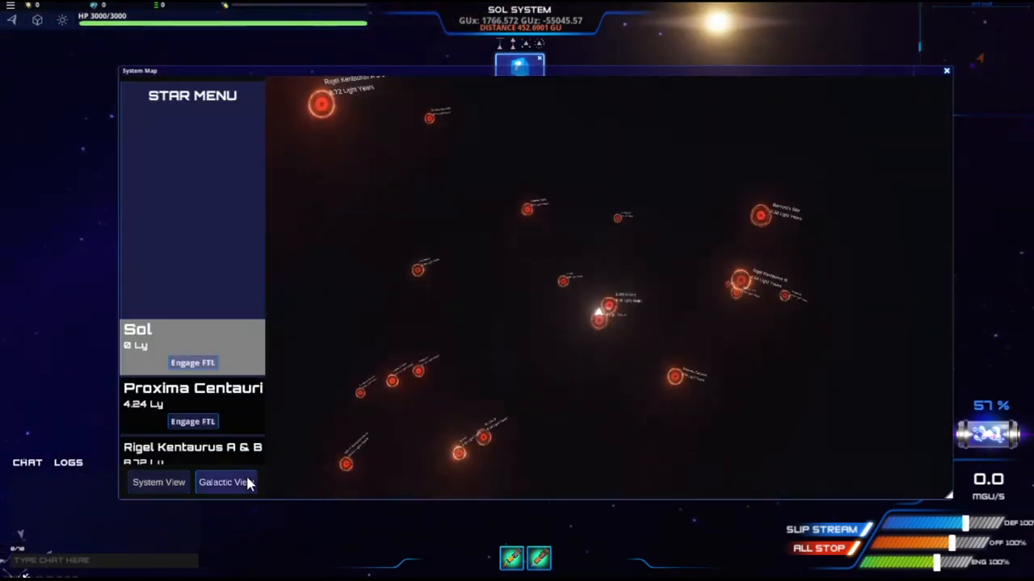
click(226, 482)
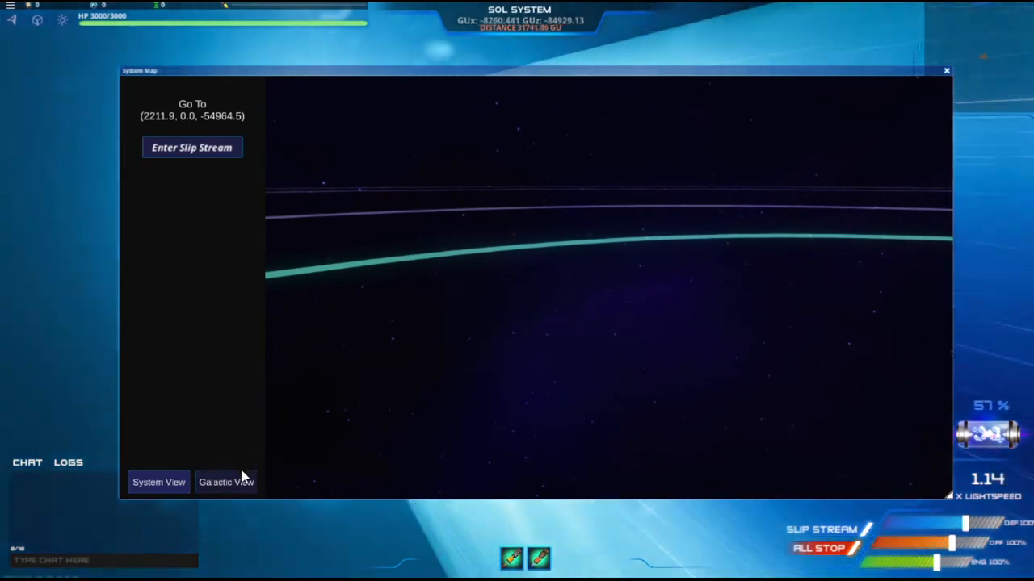
Step: Check nearby star systems in Galactic View, then close the map while cruising at lightspeed
click(226, 481)
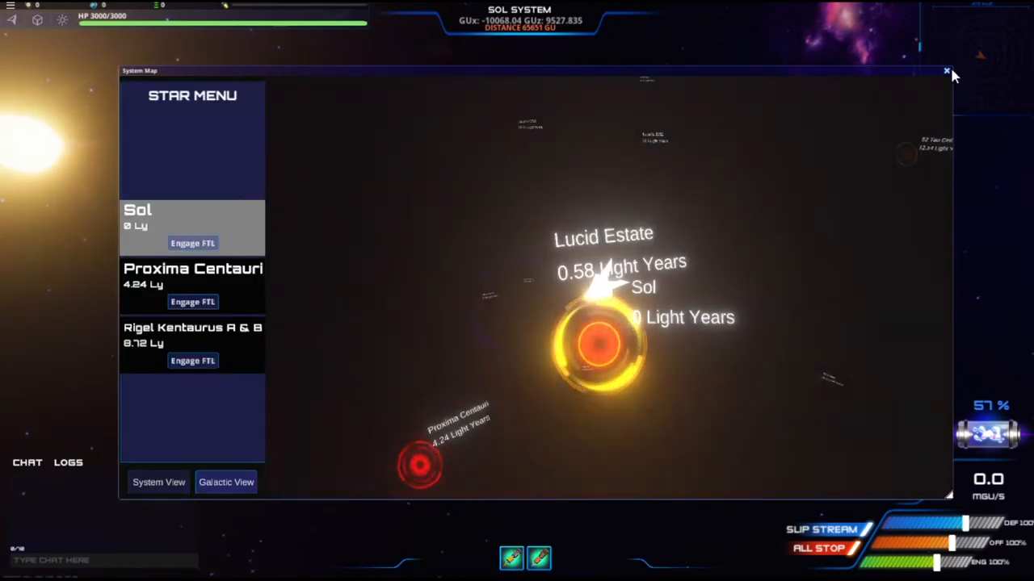
click(946, 72)
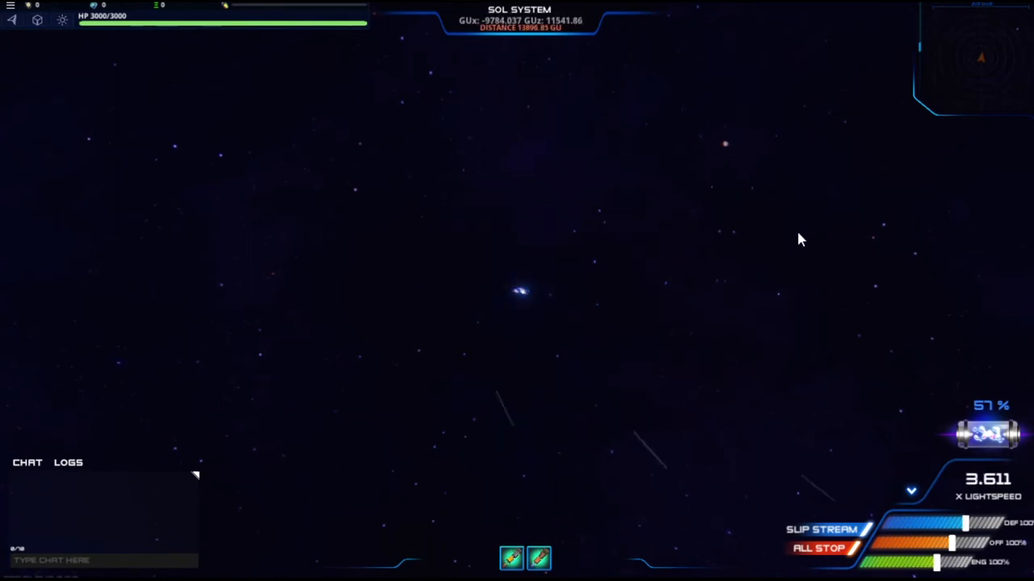
mouse_move(714, 253)
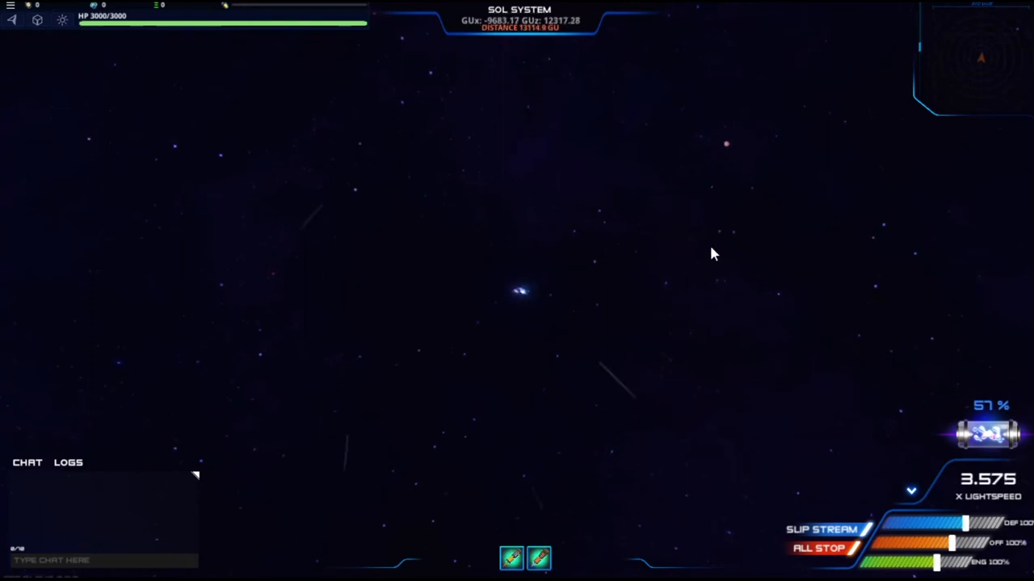
mouse_move(711, 297)
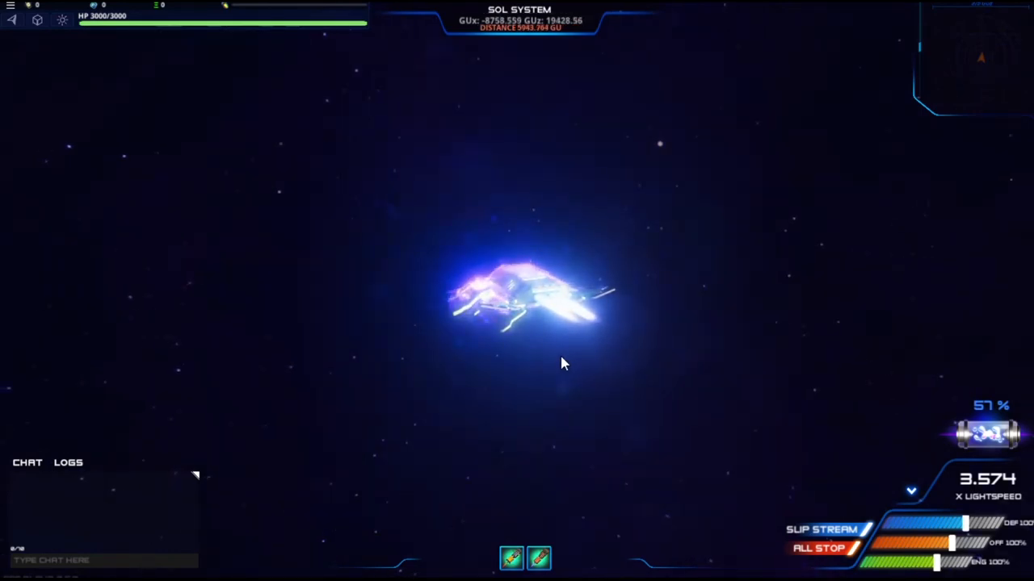
mouse_move(610, 342)
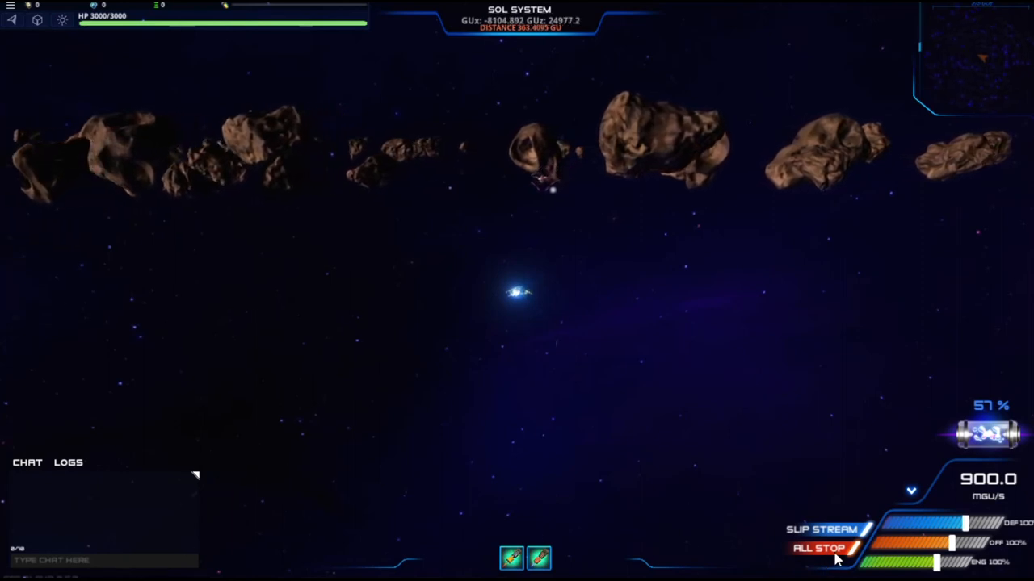
Step: Order All Stop to slow the ship to a near halt beside the other ship at the asteroid field
click(817, 549)
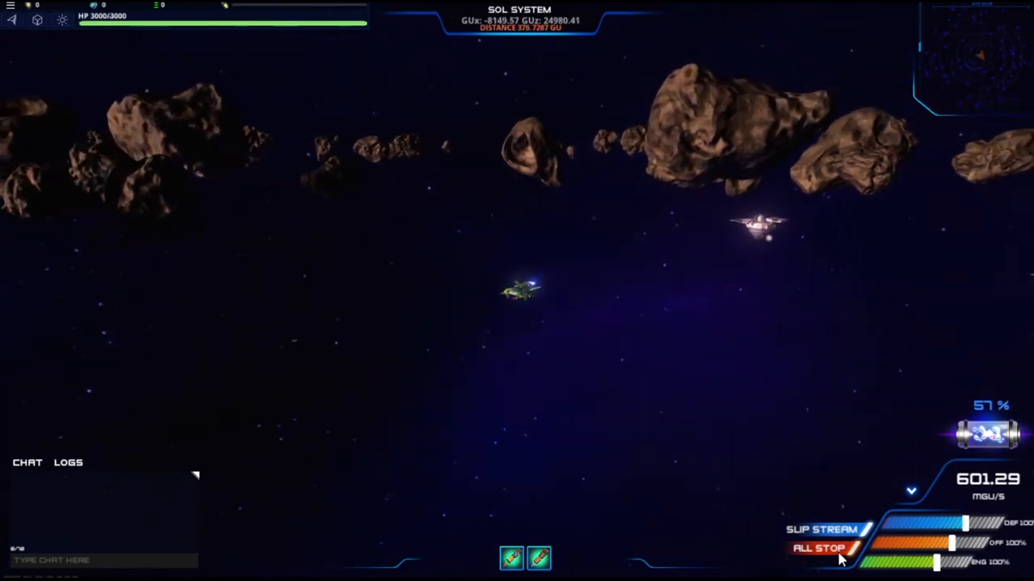
click(817, 549)
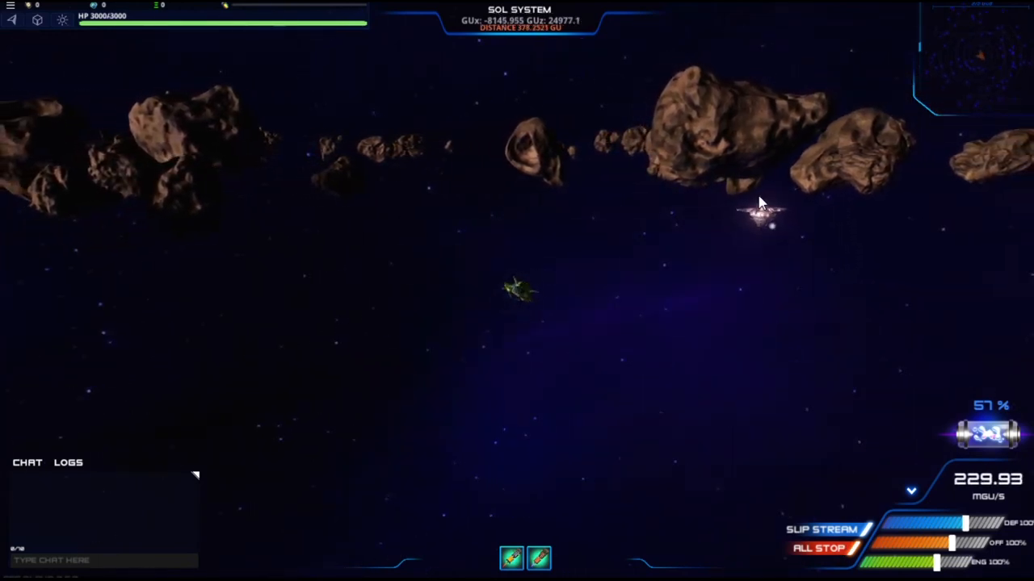